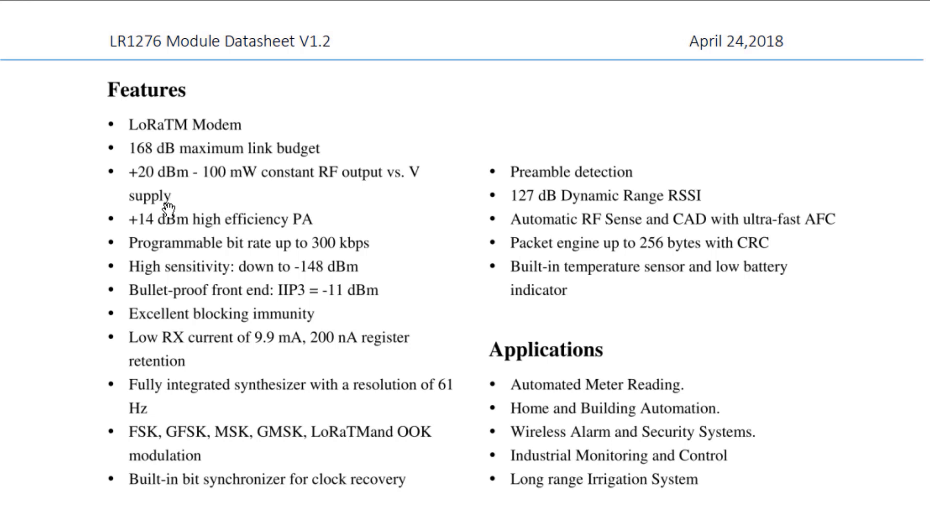
{"action": "mouse_move", "coordinate": [206, 223]}
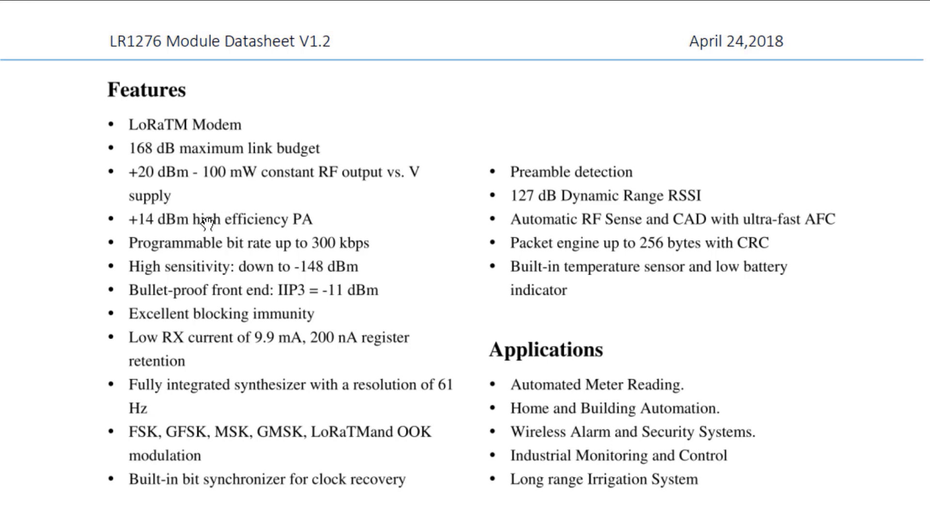
{"action": "mouse_move", "coordinate": [359, 250]}
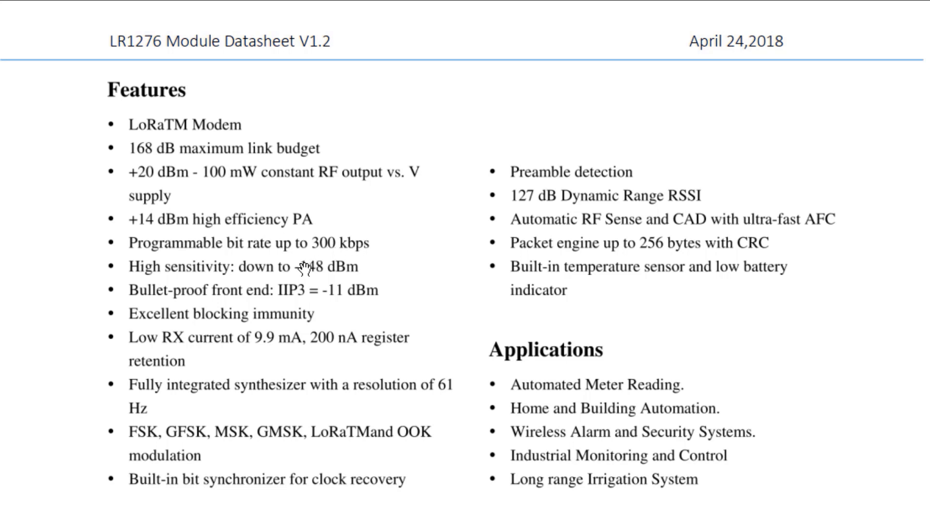
{"action": "mouse_move", "coordinate": [318, 268]}
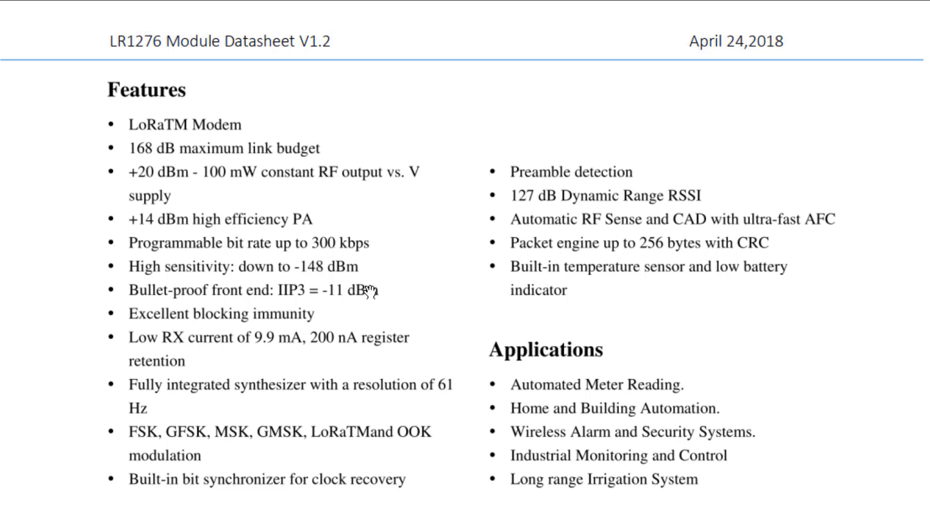
{"action": "mouse_move", "coordinate": [347, 344]}
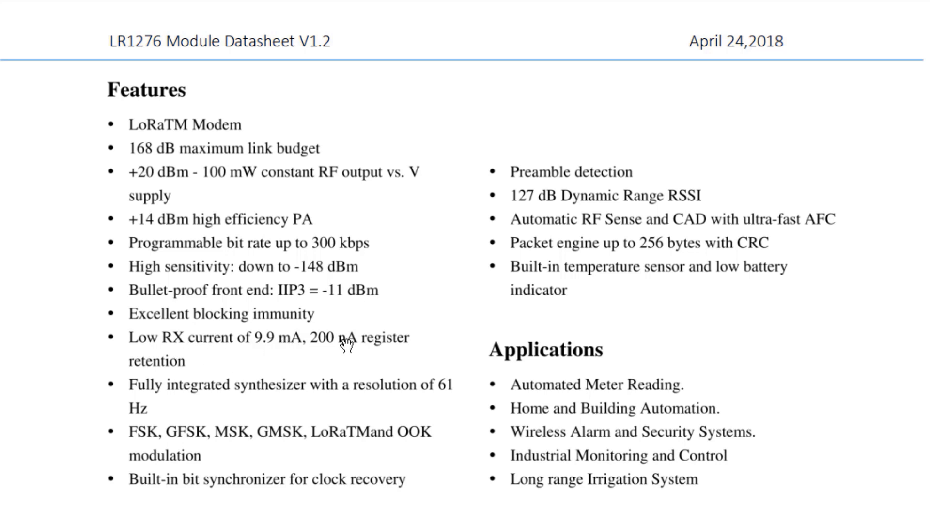
{"action": "mouse_move", "coordinate": [141, 443]}
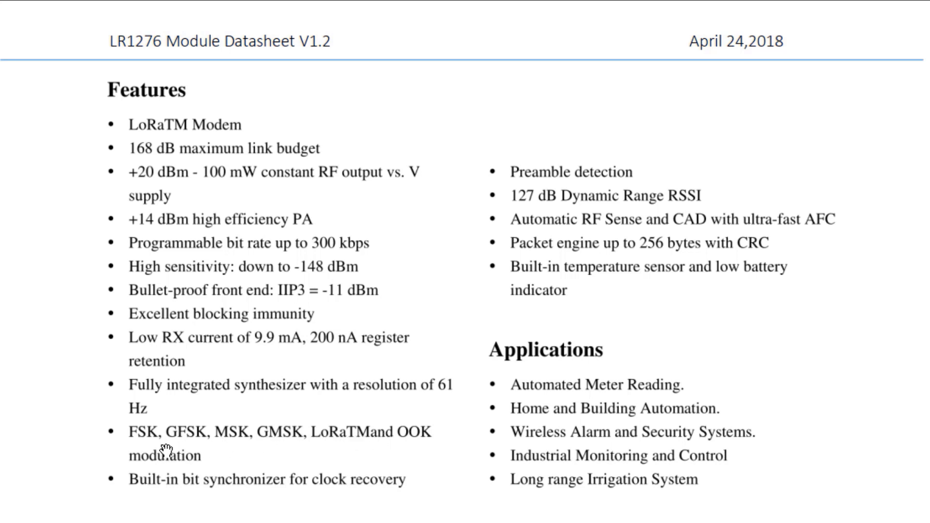
{"action": "mouse_move", "coordinate": [255, 452]}
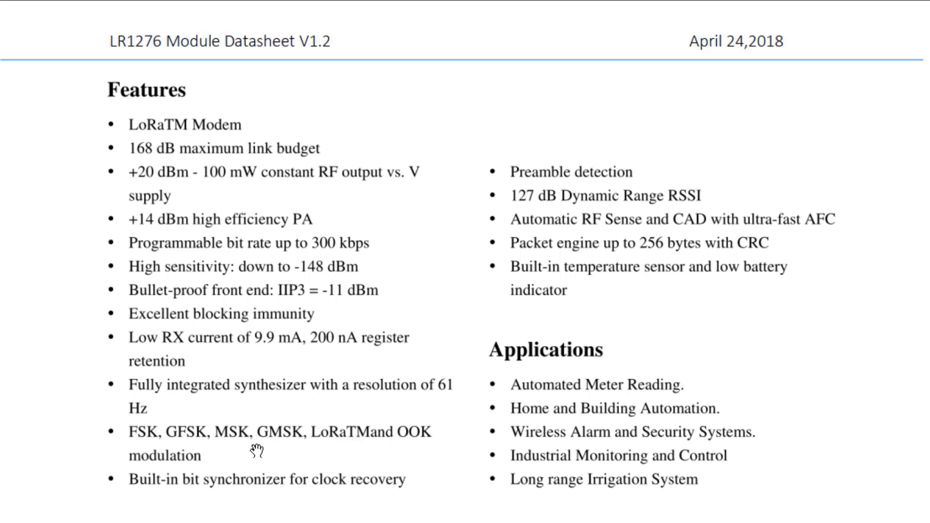
{"action": "mouse_move", "coordinate": [554, 196]}
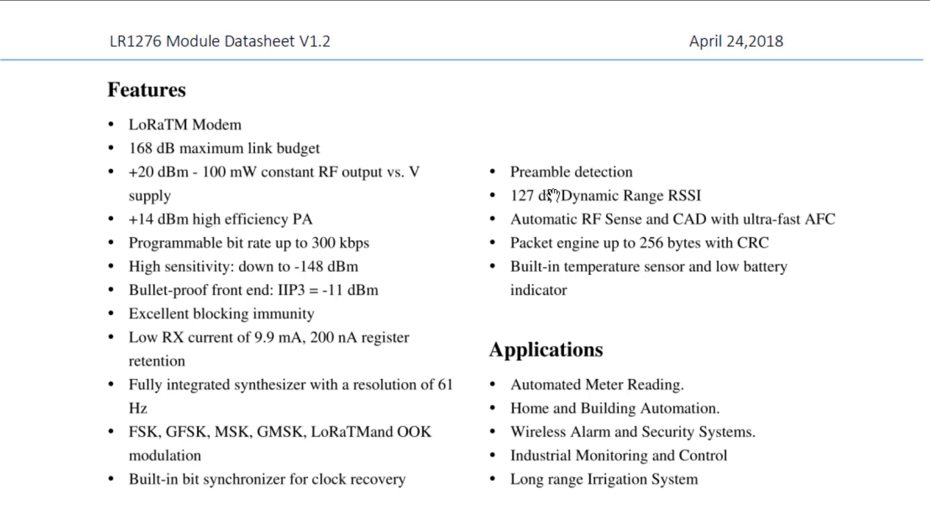
{"action": "mouse_move", "coordinate": [792, 224]}
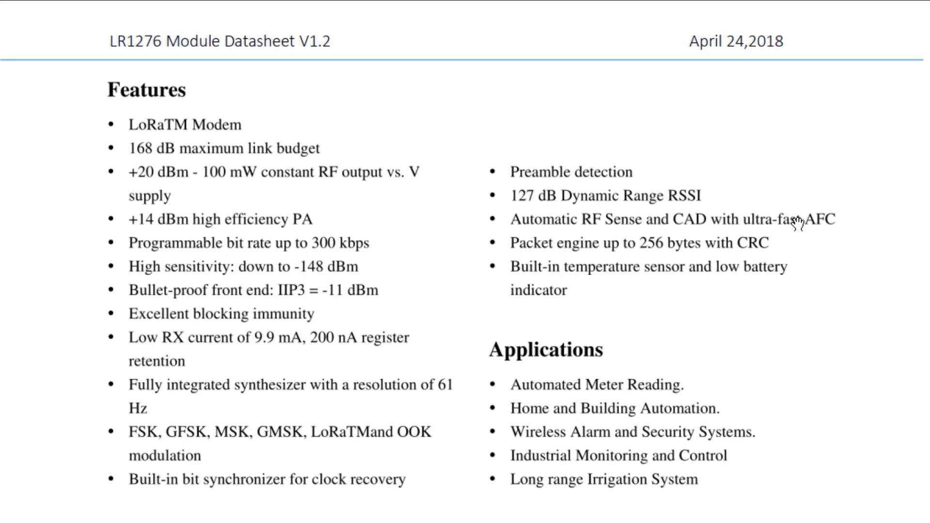
{"action": "mouse_move", "coordinate": [668, 243]}
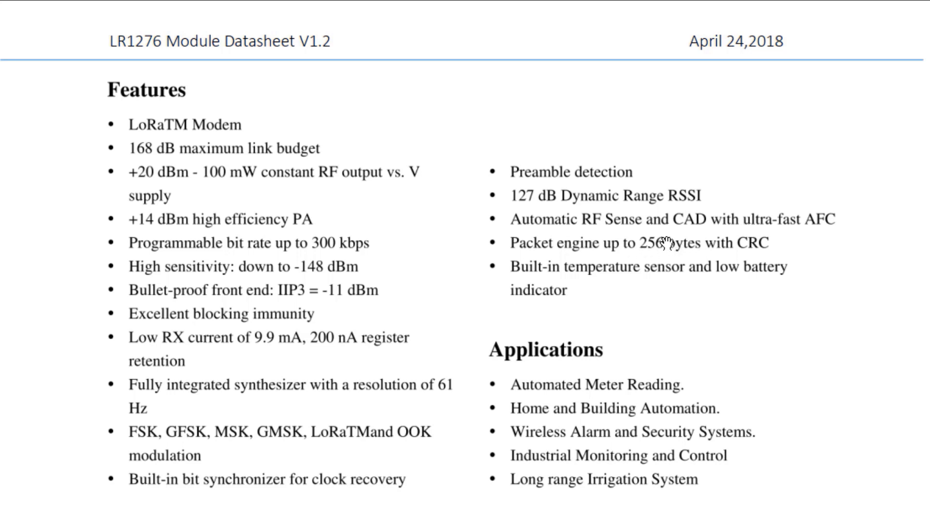
{"action": "mouse_move", "coordinate": [662, 244]}
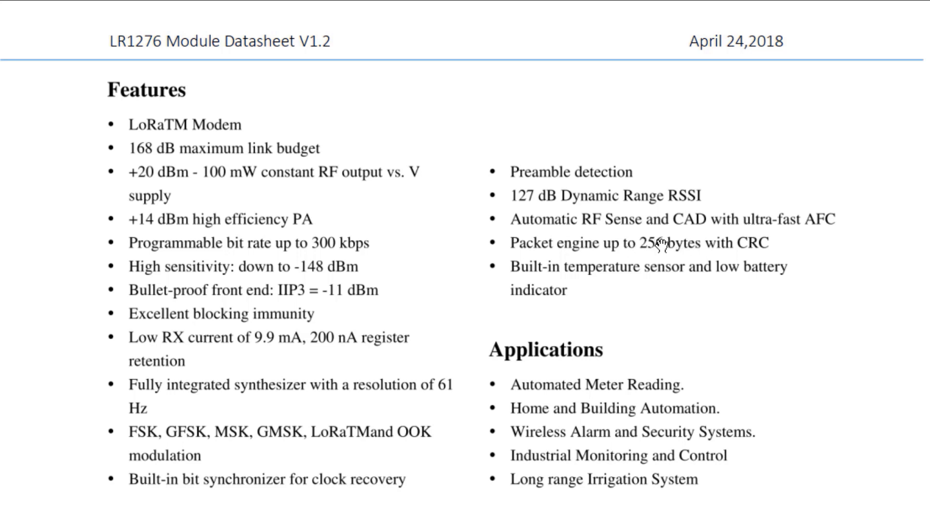
{"action": "mouse_move", "coordinate": [656, 276]}
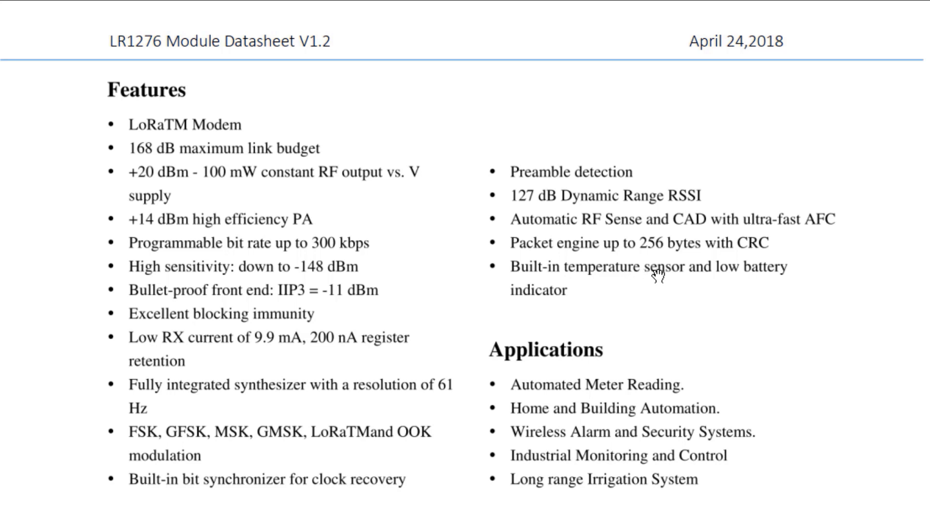
{"action": "mouse_move", "coordinate": [618, 282]}
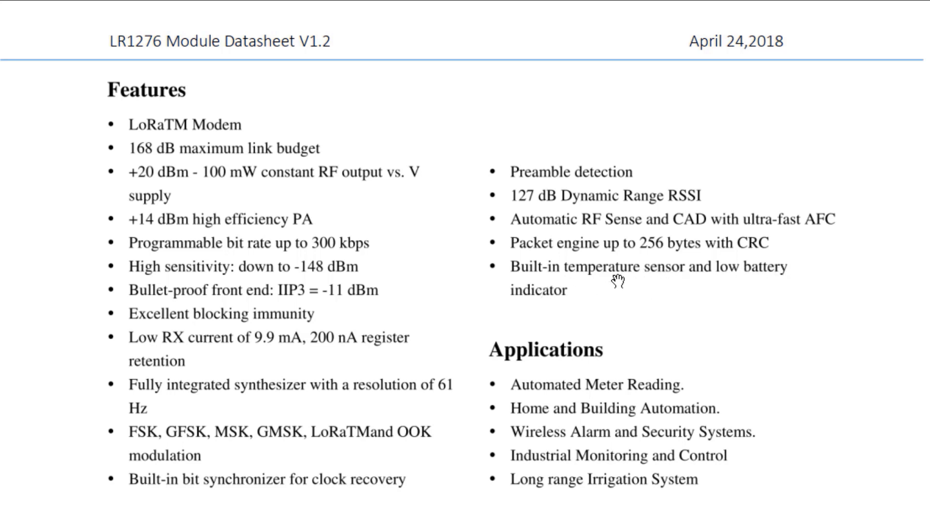
{"action": "mouse_move", "coordinate": [569, 408]}
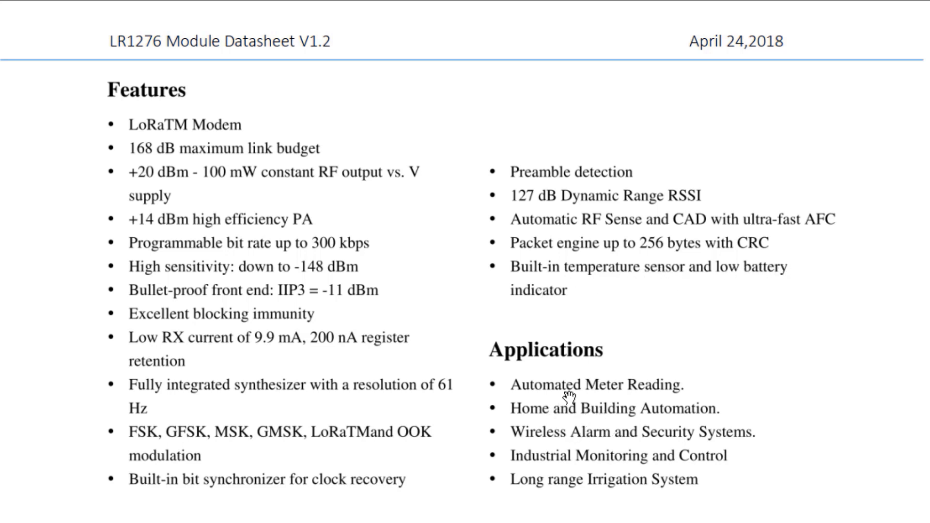
{"action": "mouse_move", "coordinate": [543, 435]}
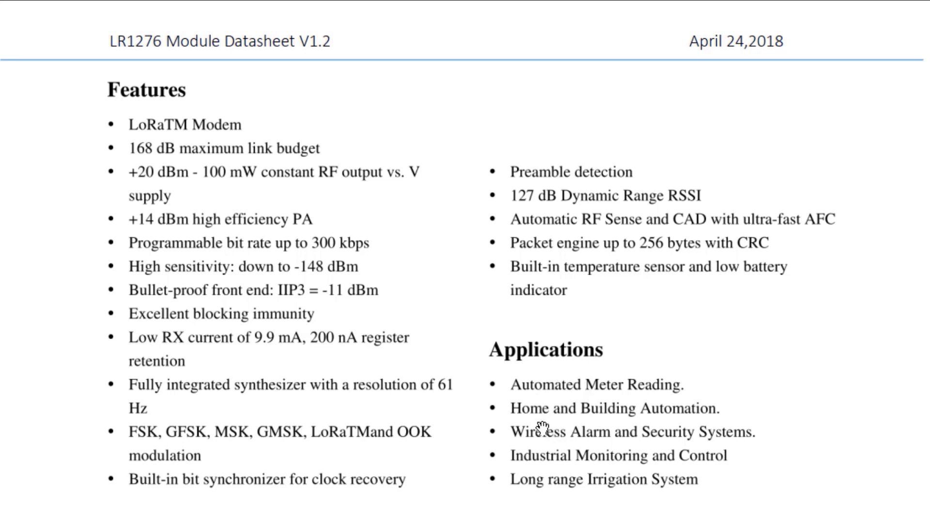
{"action": "mouse_move", "coordinate": [594, 415]}
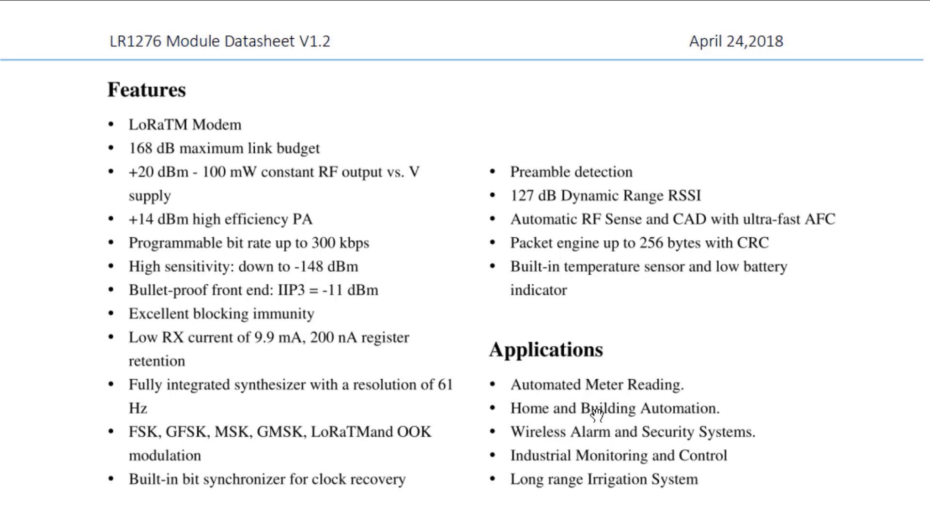
{"action": "mouse_move", "coordinate": [587, 412]}
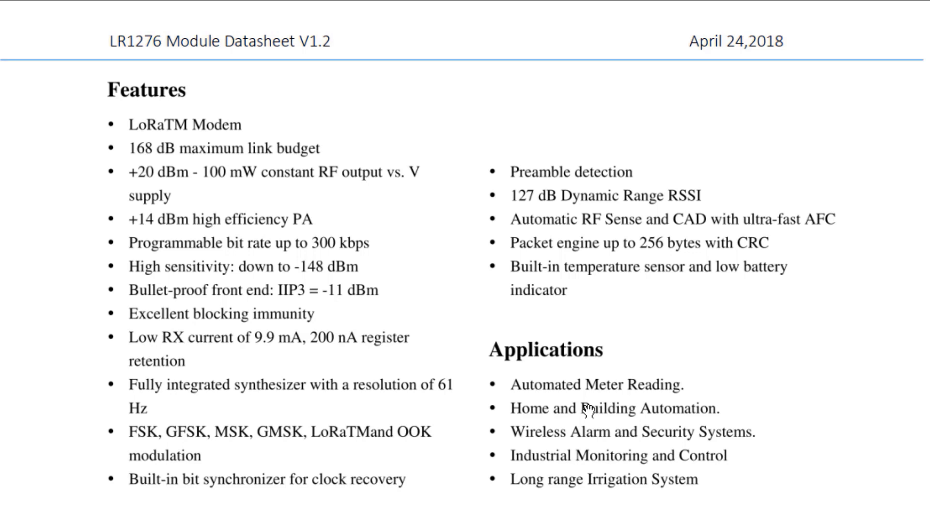
- Scroll the LR1276 datasheet down to the Module Information and Mechanical Drawing page
{"action": "scroll", "scroll_direction": "down", "scroll_amount": 3}
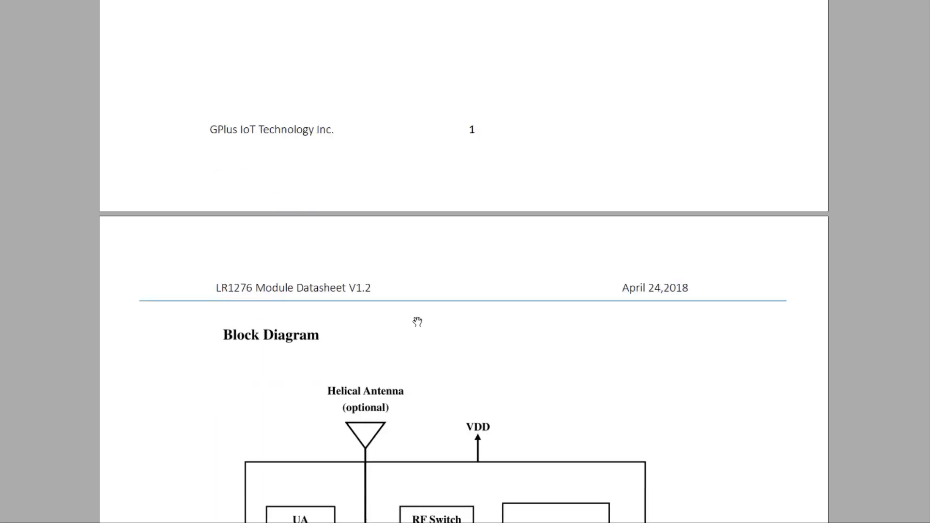
{"action": "scroll", "scroll_direction": "down", "scroll_amount": 3}
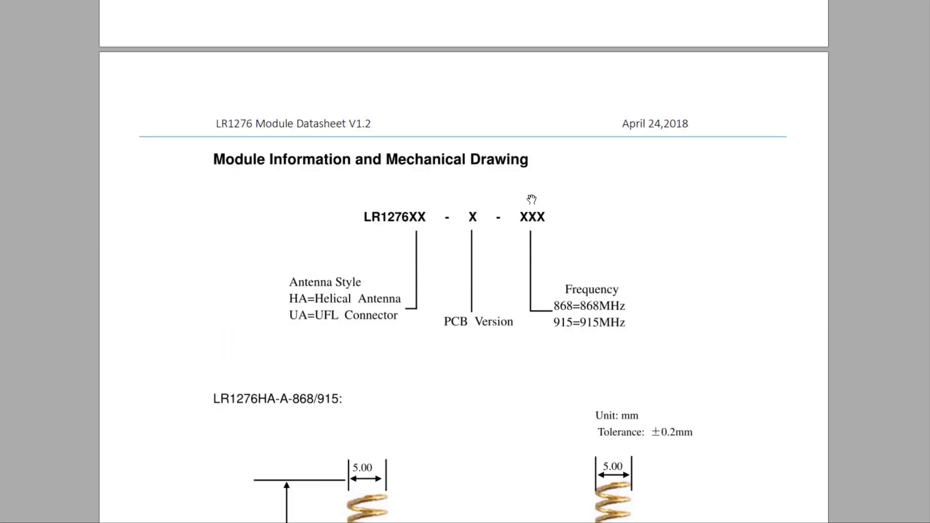
{"action": "scroll", "scroll_direction": "down", "scroll_amount": 3}
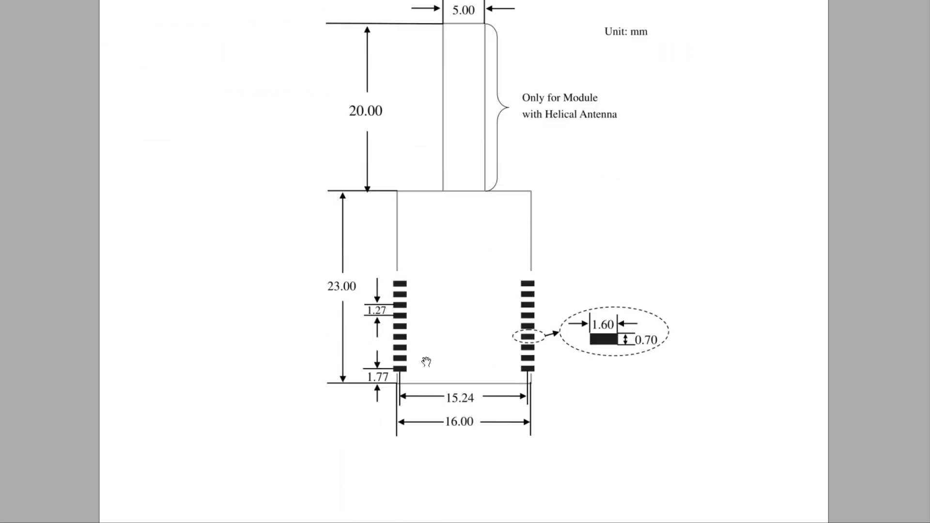
{"action": "scroll", "scroll_direction": "down", "scroll_amount": 3}
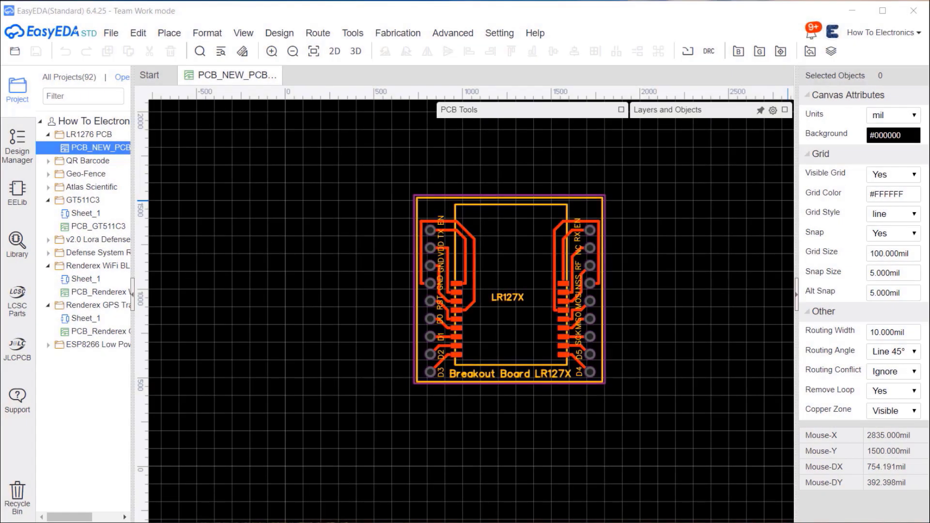
{"action": "mouse_move", "coordinate": [654, 270]}
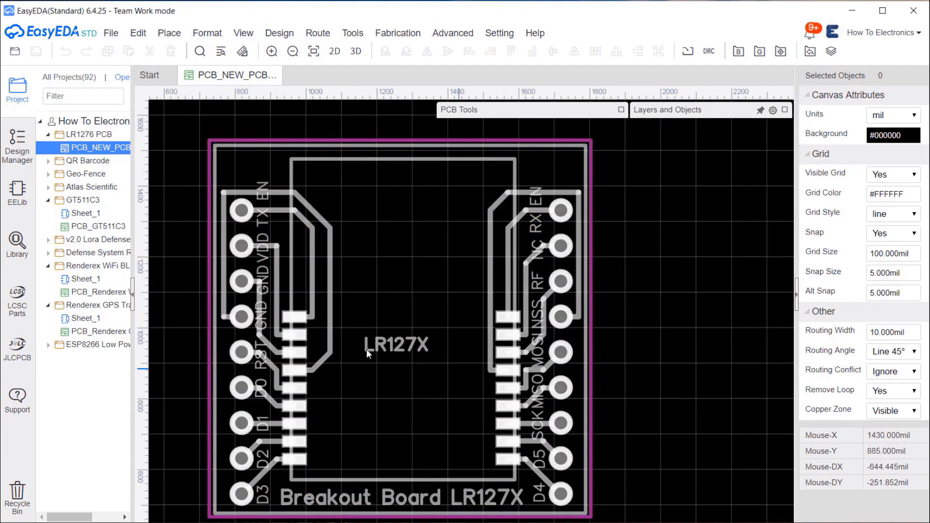
{"action": "mouse_move", "coordinate": [354, 277]}
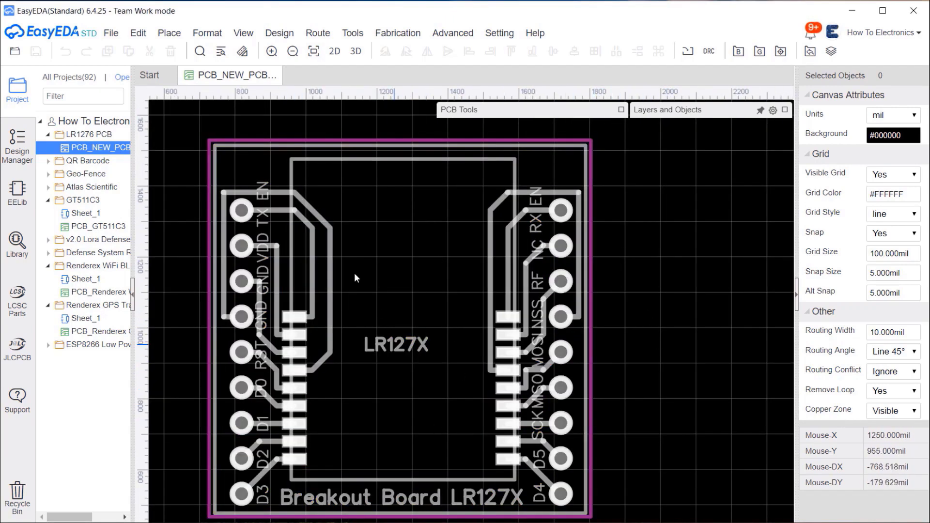
- Preview the LR127X breakout board PCB as a photo render, then in 3D View
{"action": "left_click", "coordinate": [334, 52]}
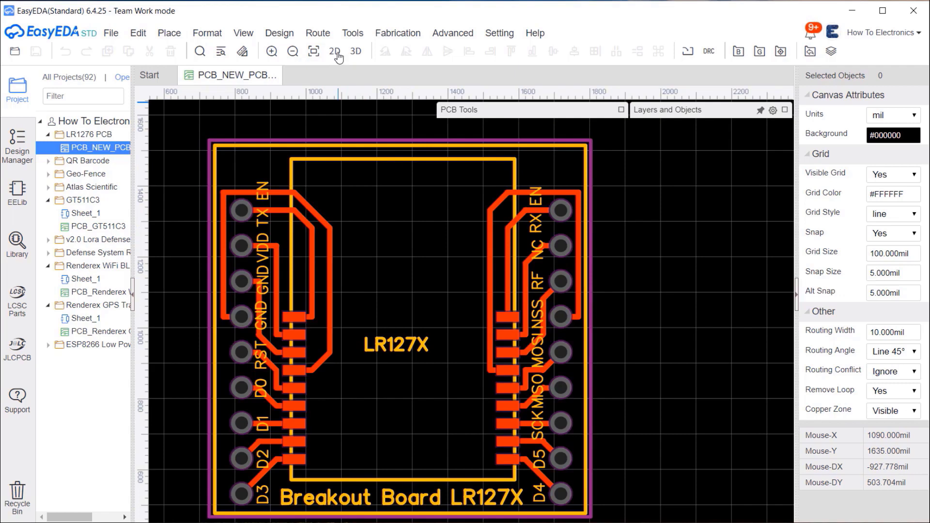
{"action": "left_click", "coordinate": [333, 50]}
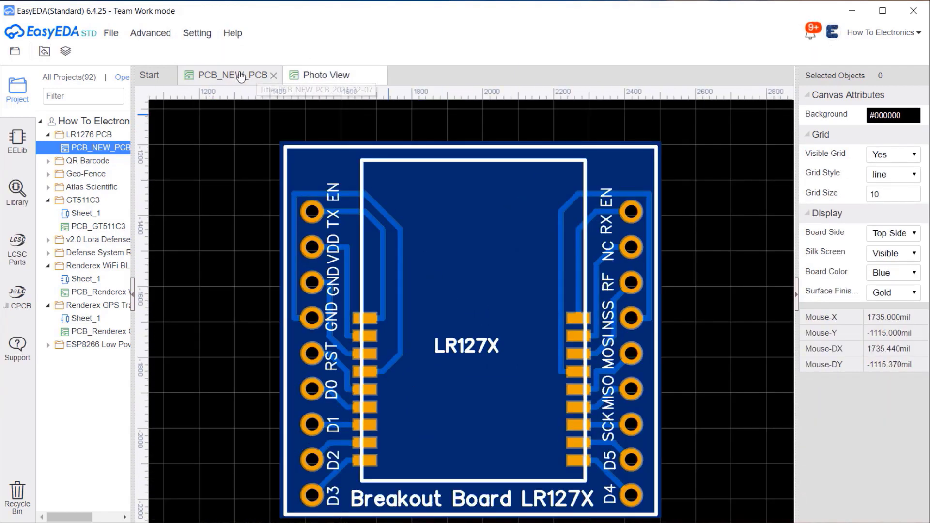
{"action": "left_click", "coordinate": [425, 75]}
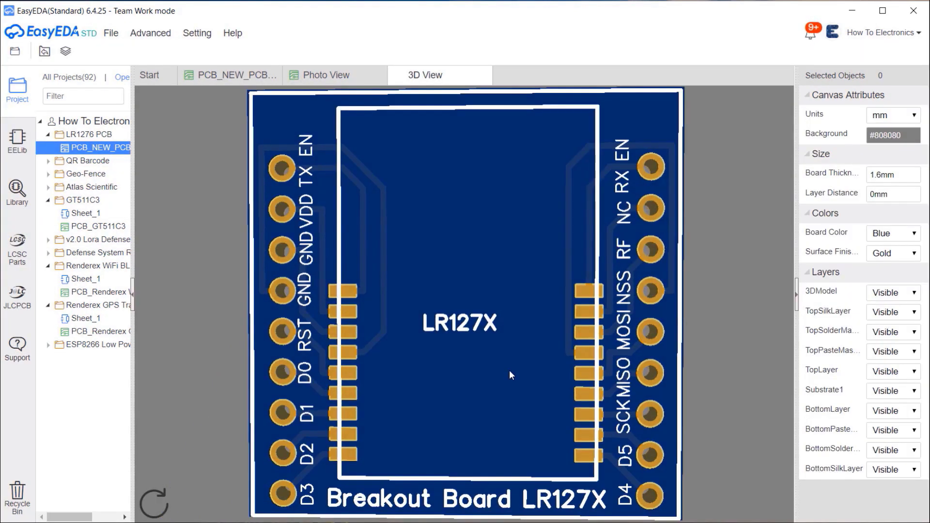
{"action": "scroll", "scroll_direction": "down", "scroll_amount": 3}
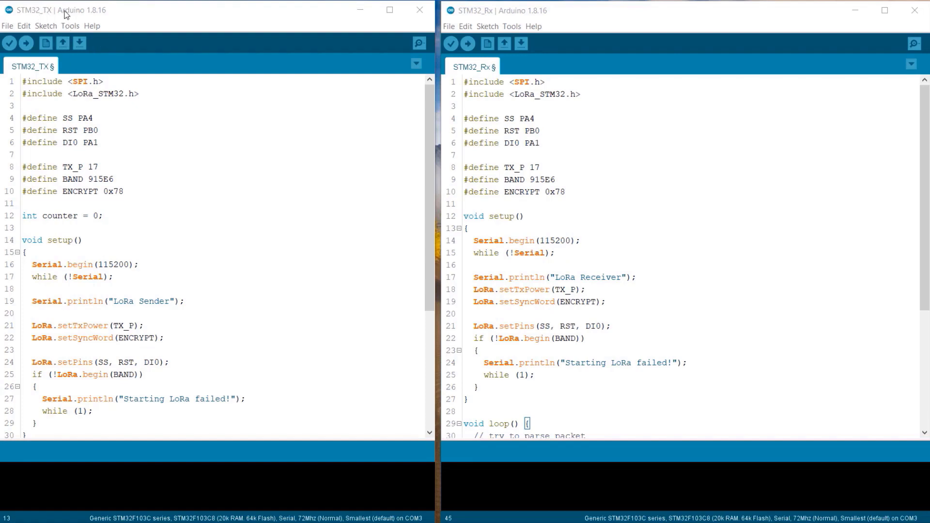
{"action": "mouse_move", "coordinate": [500, 16]}
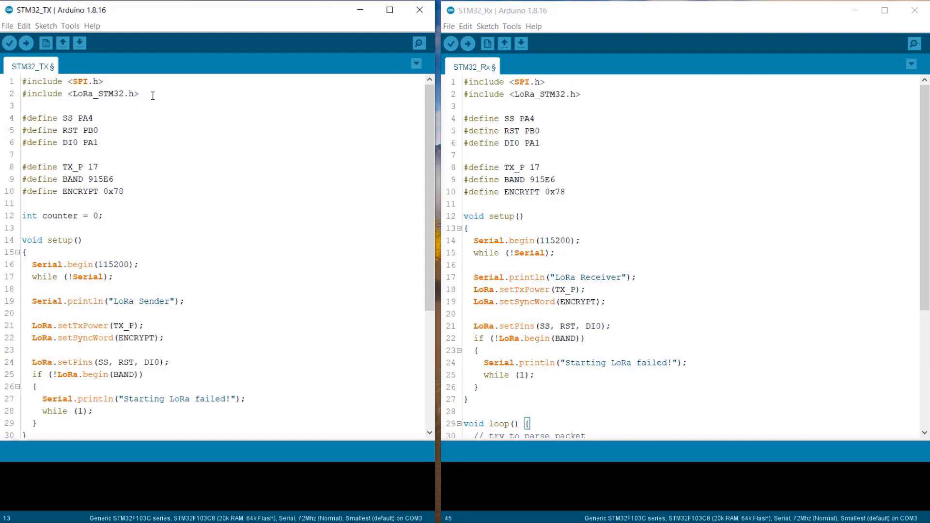
{"action": "double_click", "coordinate": [63, 94]}
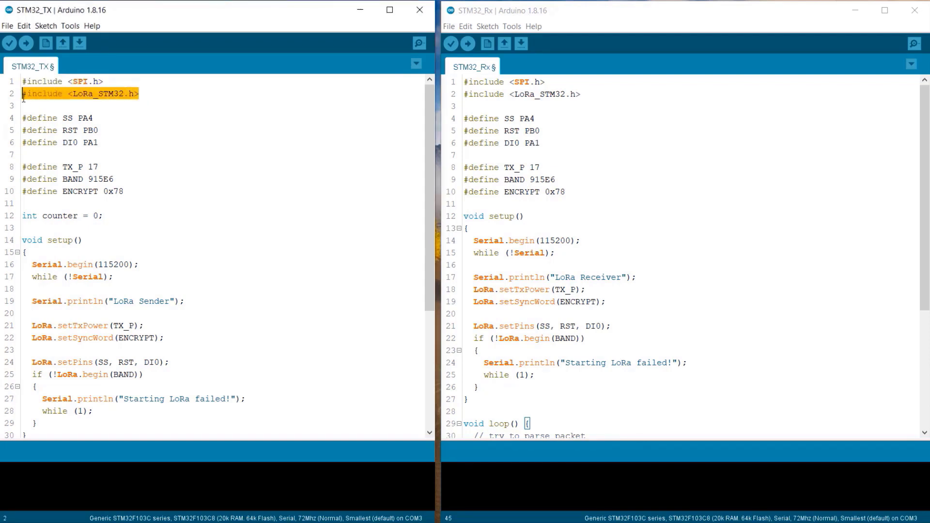
{"action": "left_click", "coordinate": [57, 118]}
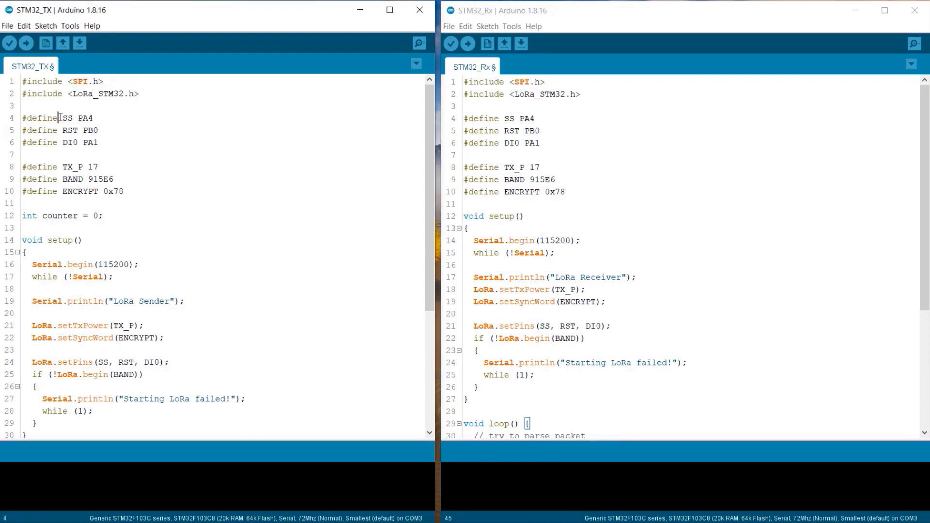
{"action": "left_click_drag", "start_coordinate": [56, 117], "coordinate": [99, 143]}
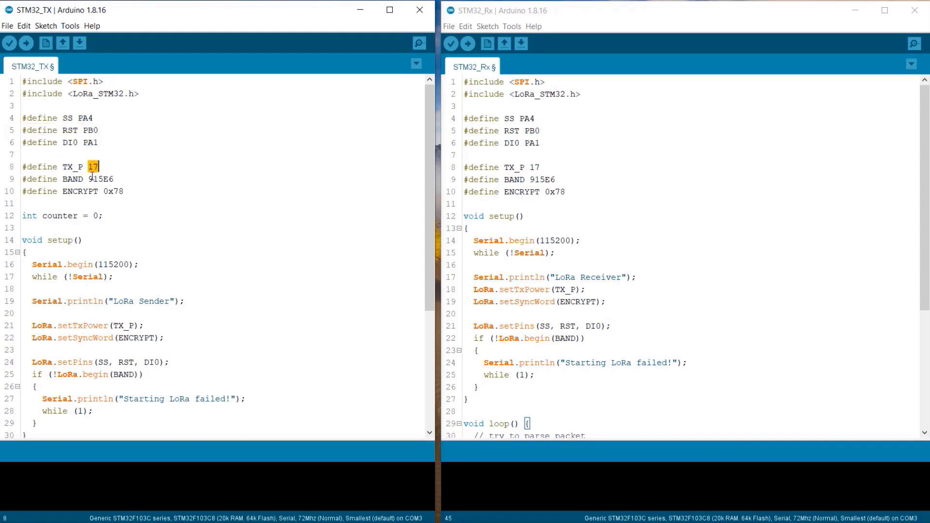
{"action": "double_click", "coordinate": [99, 179]}
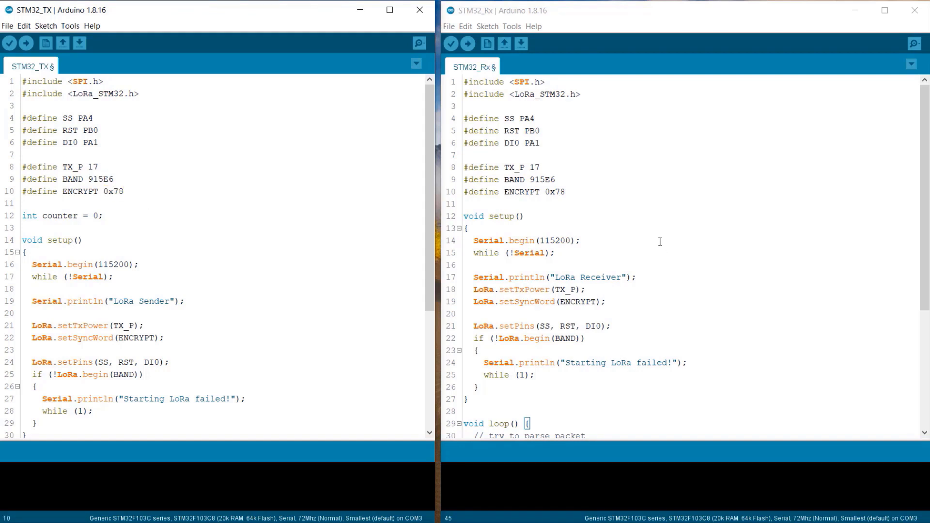
{"action": "double_click", "coordinate": [552, 192]}
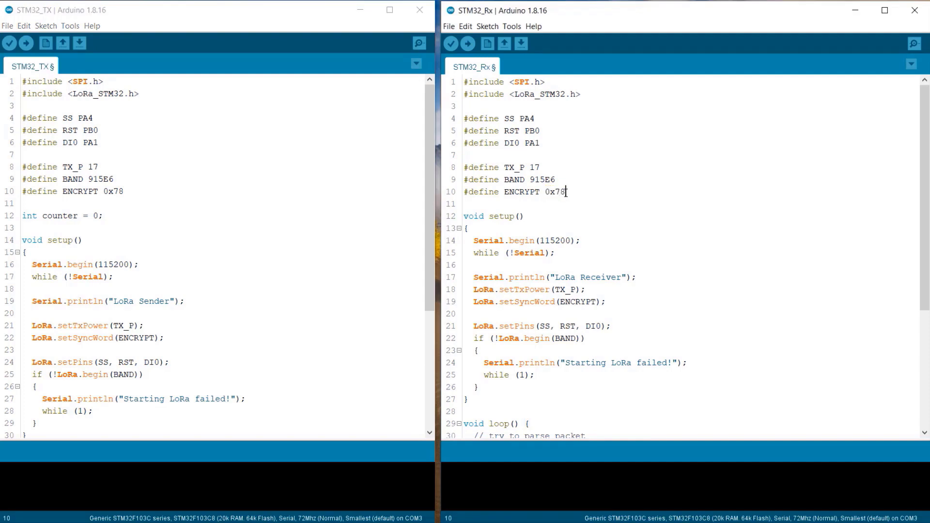
{"action": "scroll", "scroll_direction": "down", "scroll_amount": 3}
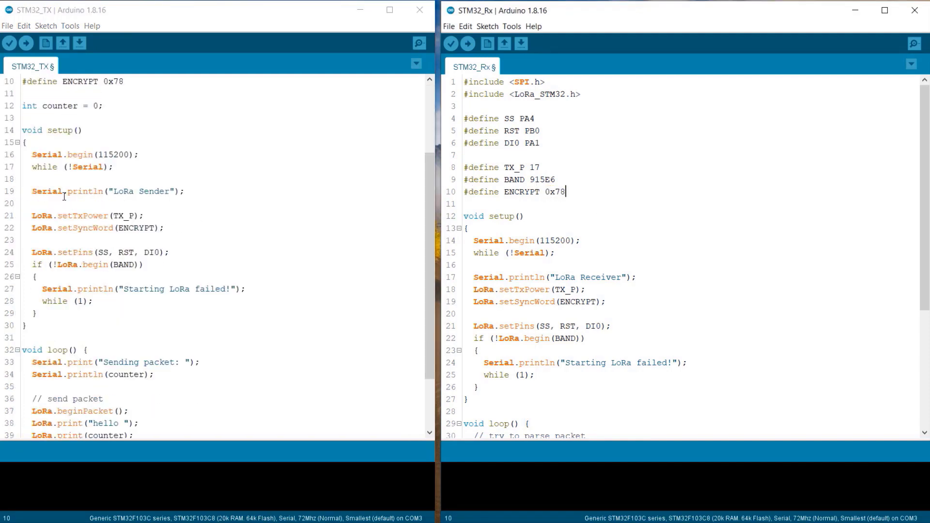
{"action": "left_click_drag", "start_coordinate": [32, 154], "coordinate": [26, 325]}
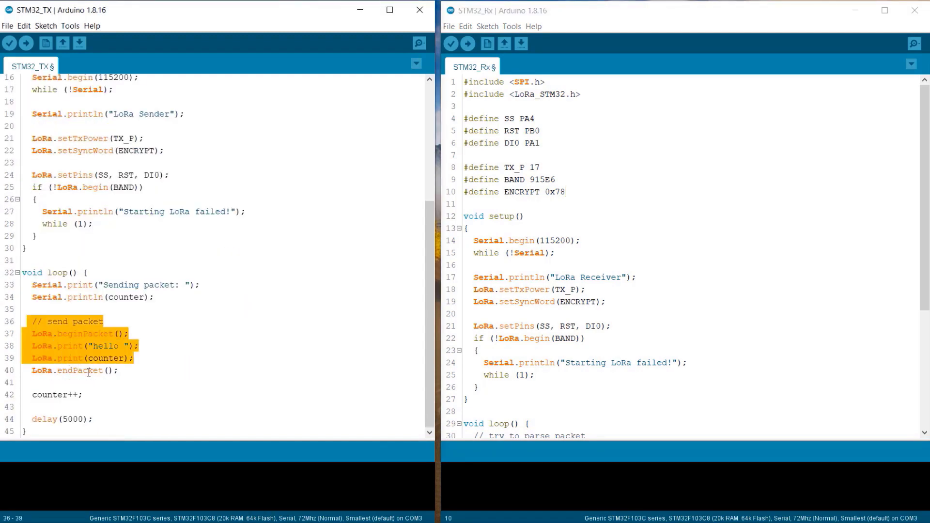
{"action": "left_click", "coordinate": [30, 395]}
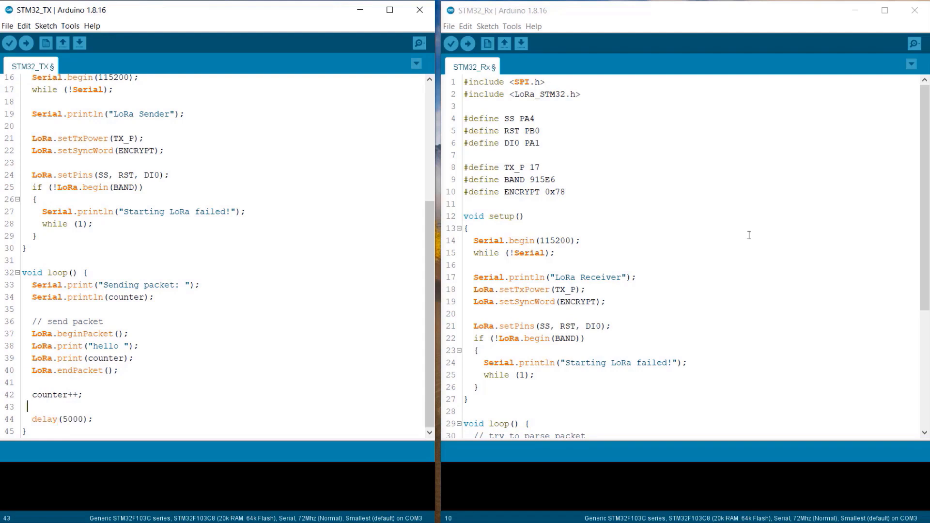
{"action": "scroll", "scroll_direction": "down", "scroll_amount": 3}
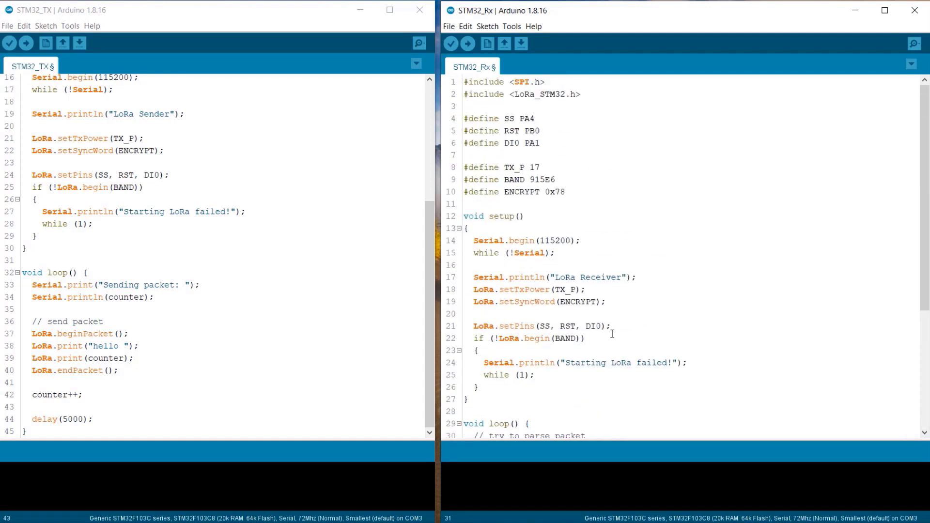
- Set the STM32_TX sketch's upload method to STM32duino bootloader
{"action": "left_click", "coordinate": [70, 25]}
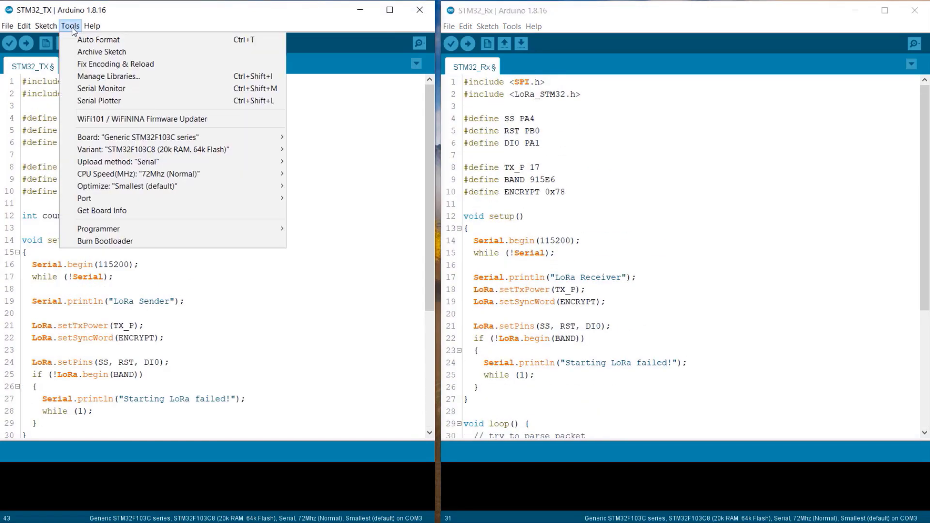
{"action": "left_click", "coordinate": [145, 137]}
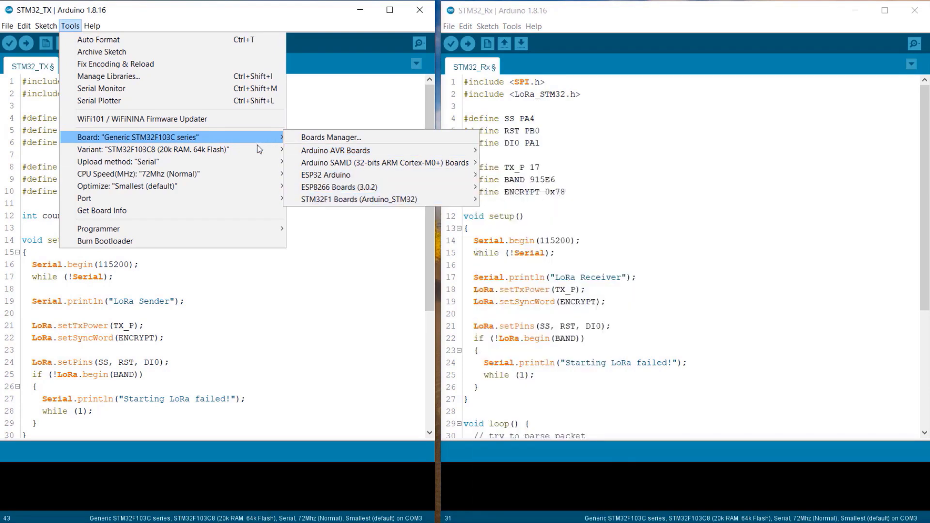
{"action": "mouse_move", "coordinate": [154, 149]}
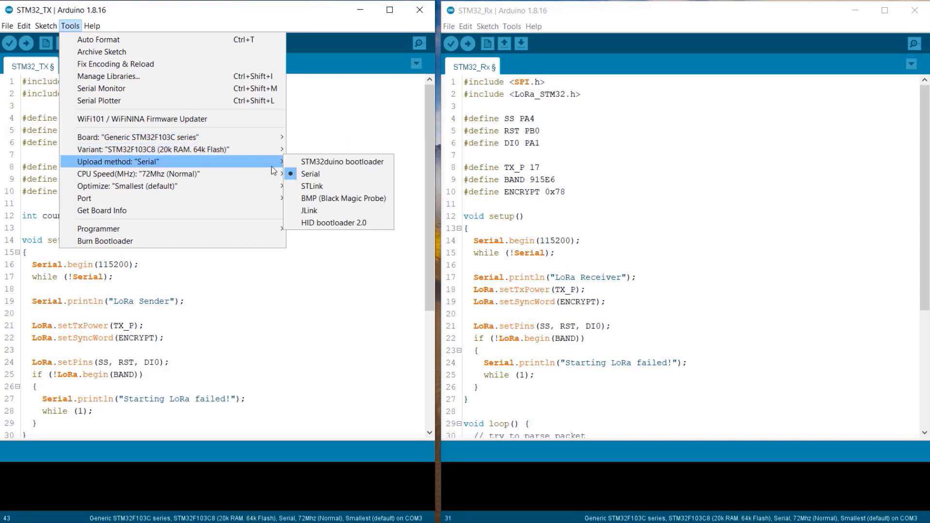
{"action": "mouse_move", "coordinate": [317, 173]}
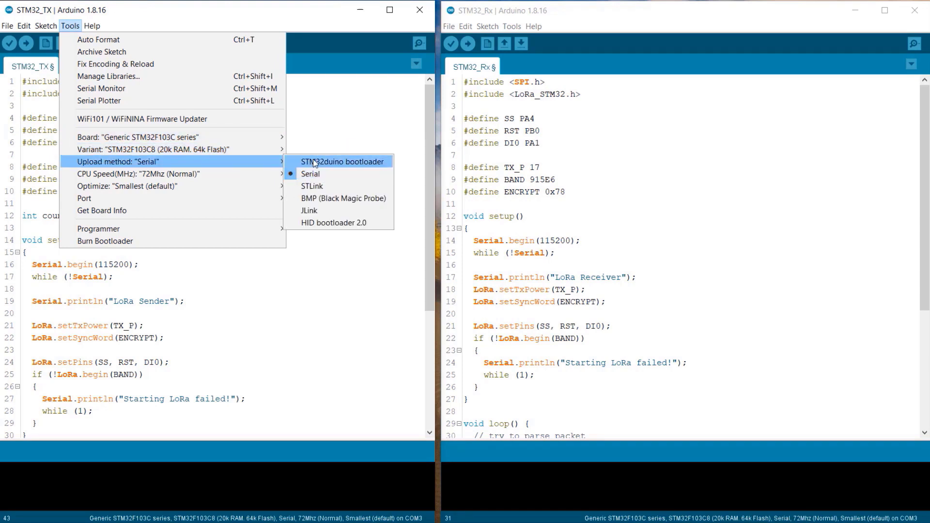
{"action": "left_click", "coordinate": [343, 161]}
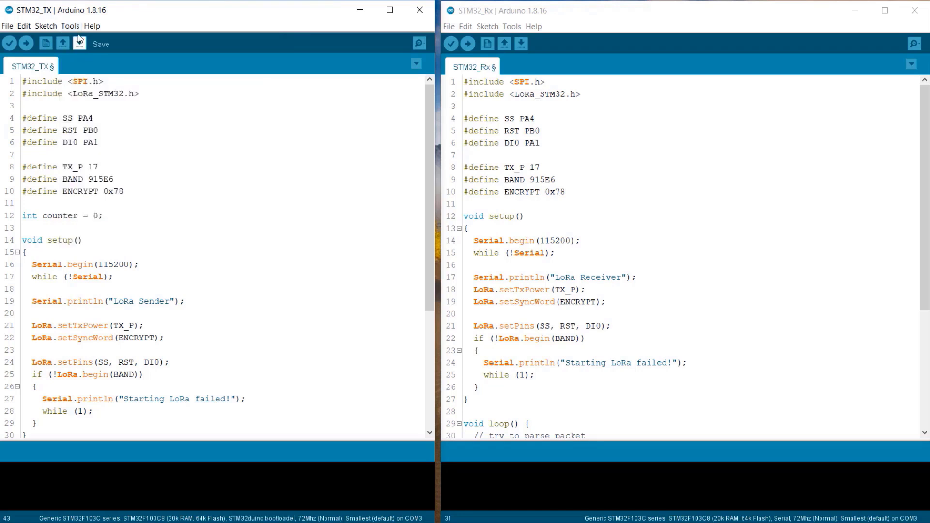
- Select port COM13, then upload the STM32_TX and STM32_Rx sketches
{"action": "left_click", "coordinate": [76, 26]}
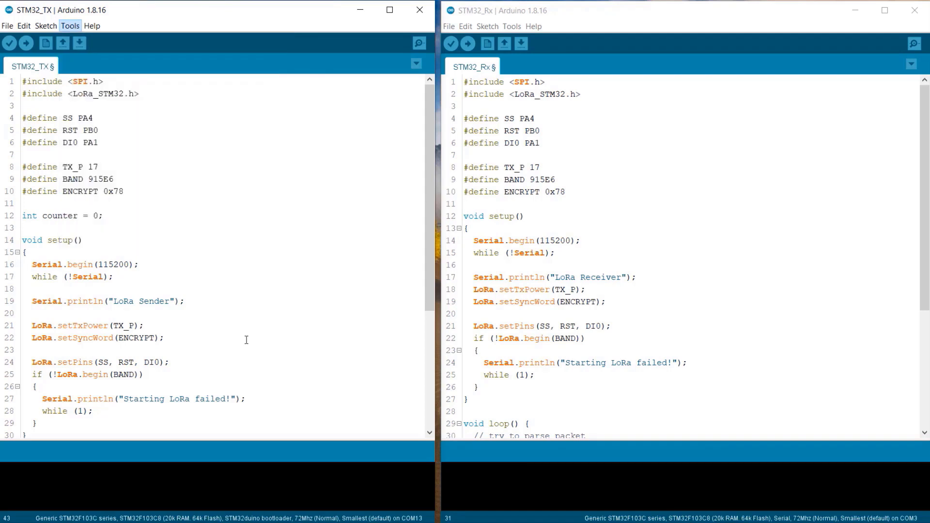
{"action": "left_click", "coordinate": [32, 44]}
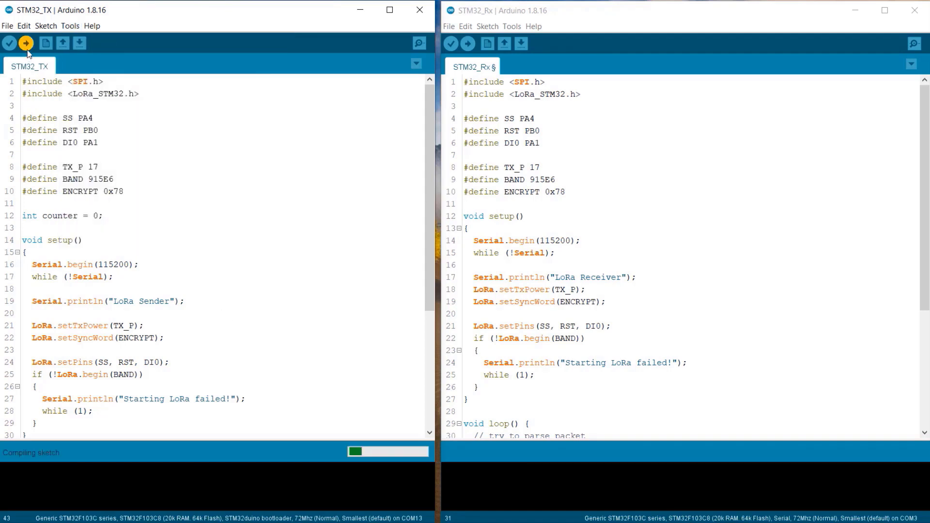
{"action": "left_click", "coordinate": [467, 43]}
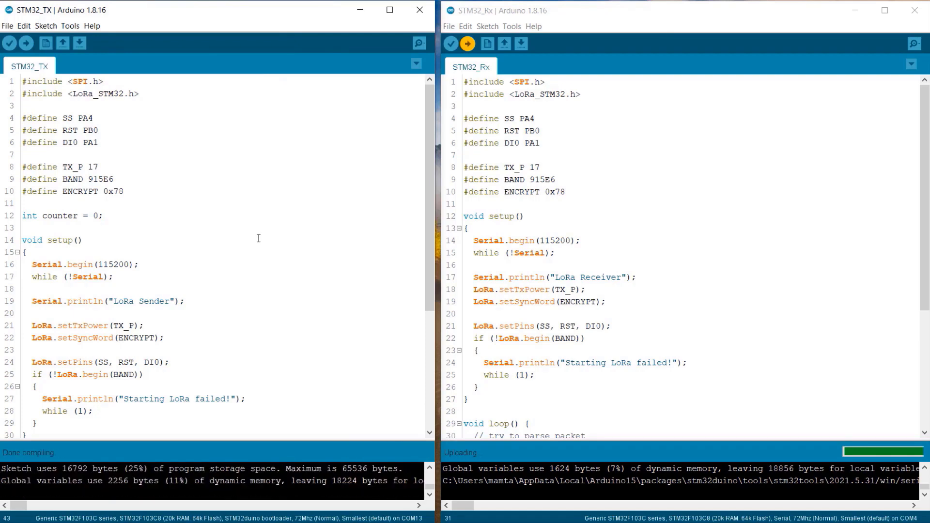